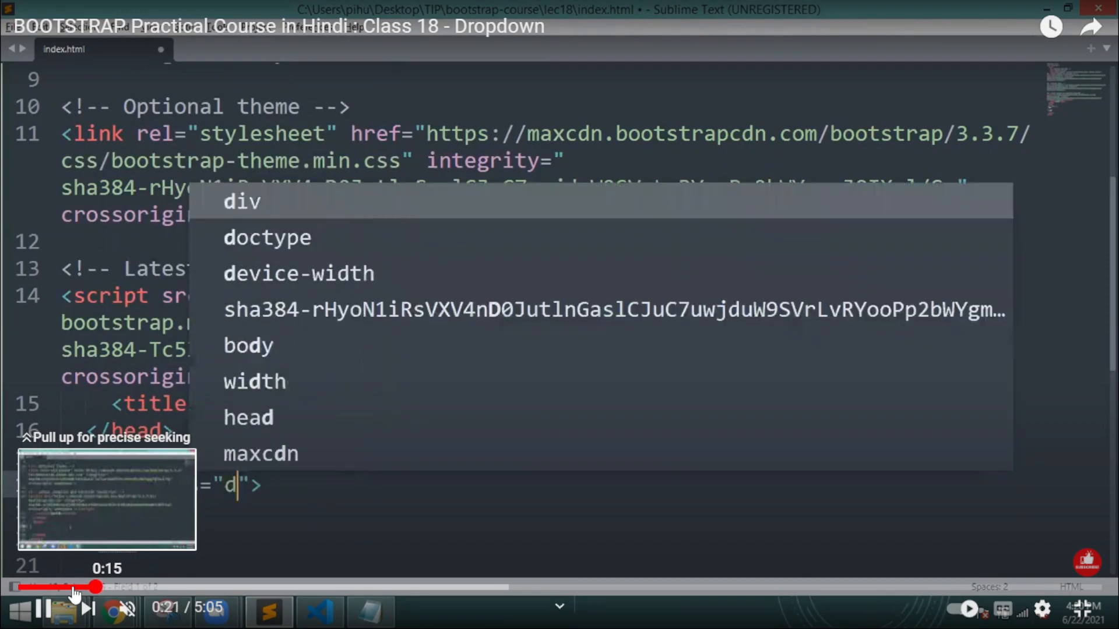
- Write a dropdown div with a 'btn btn-primary dropdown-toggle' button, save, and begin its type attribute
{"action": "type", "text": "ropdown"}
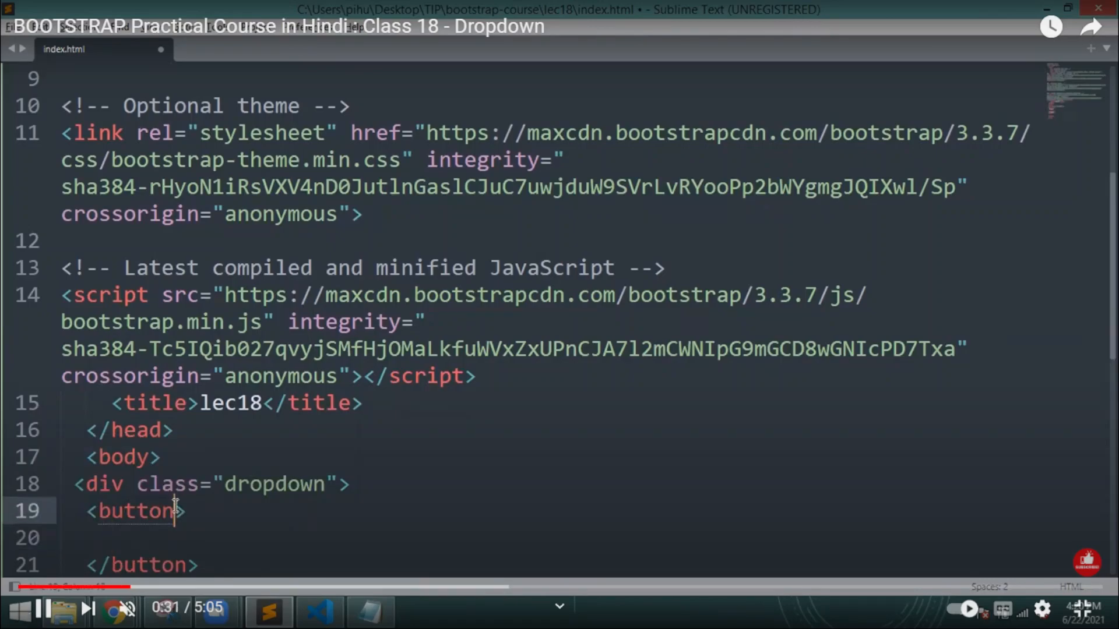
{"action": "type", "text": "class=\"btn"}
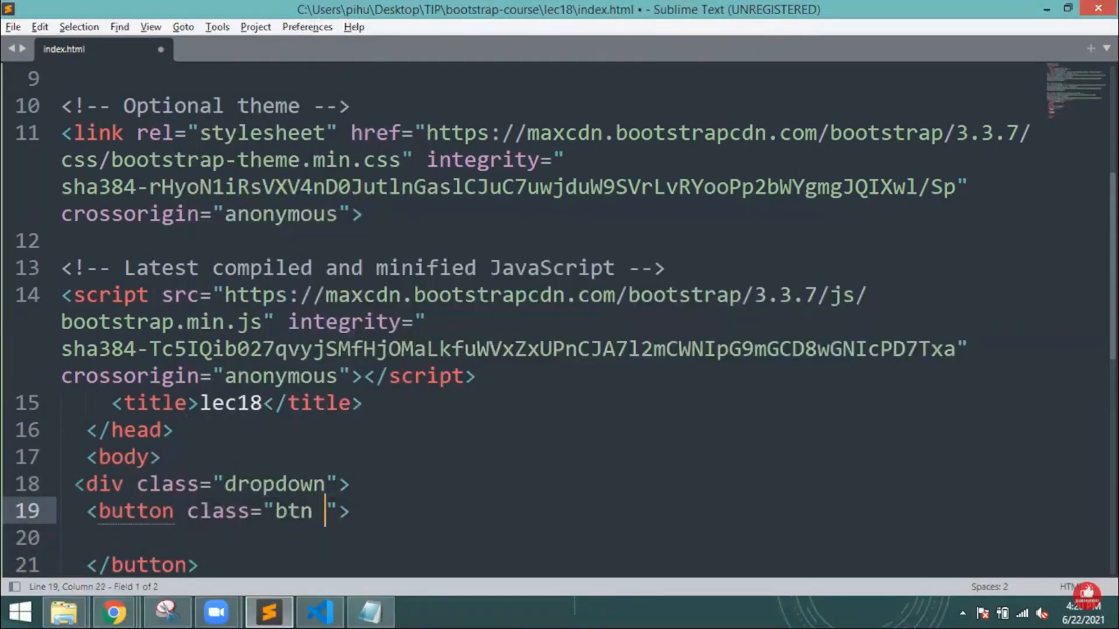
{"action": "type", "text": "btn-p"}
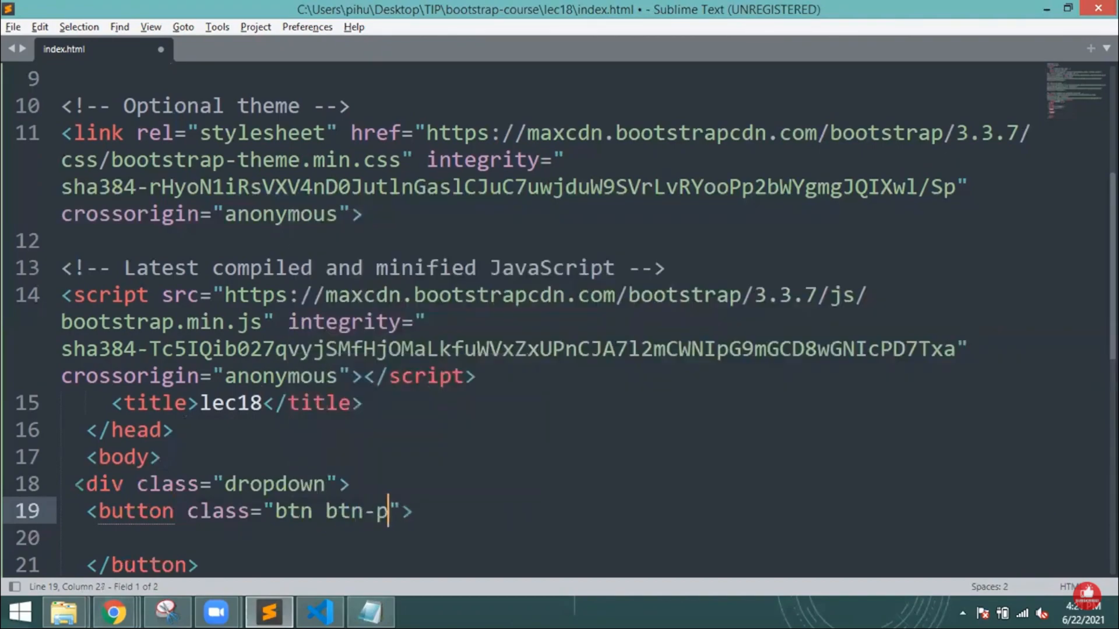
{"action": "type", "text": "rimary"}
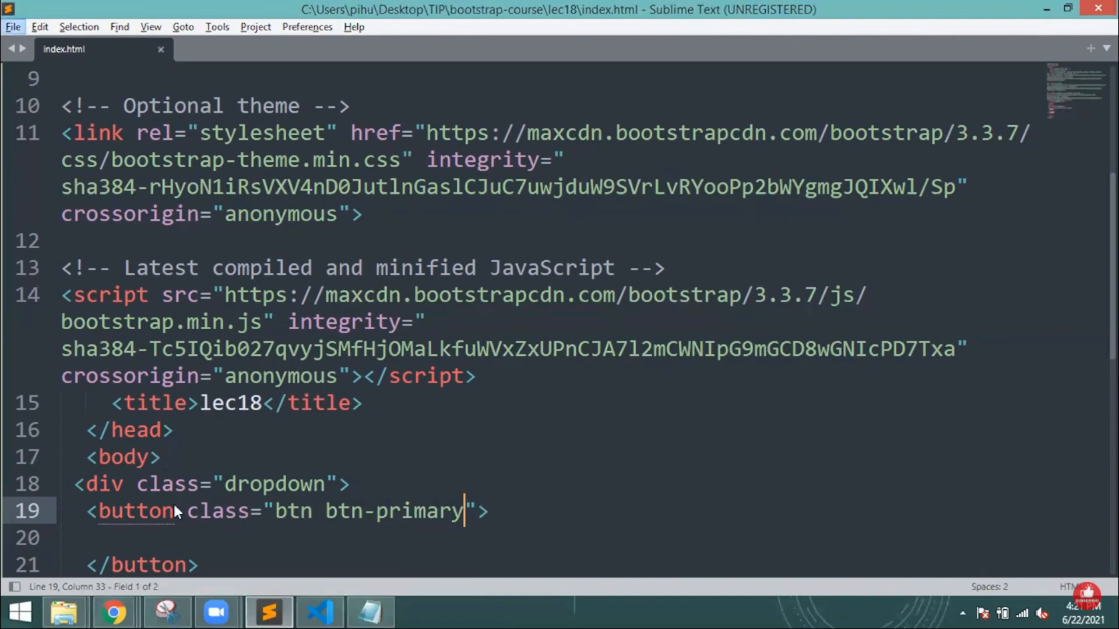
{"action": "left_click", "coordinate": [8, 10]}
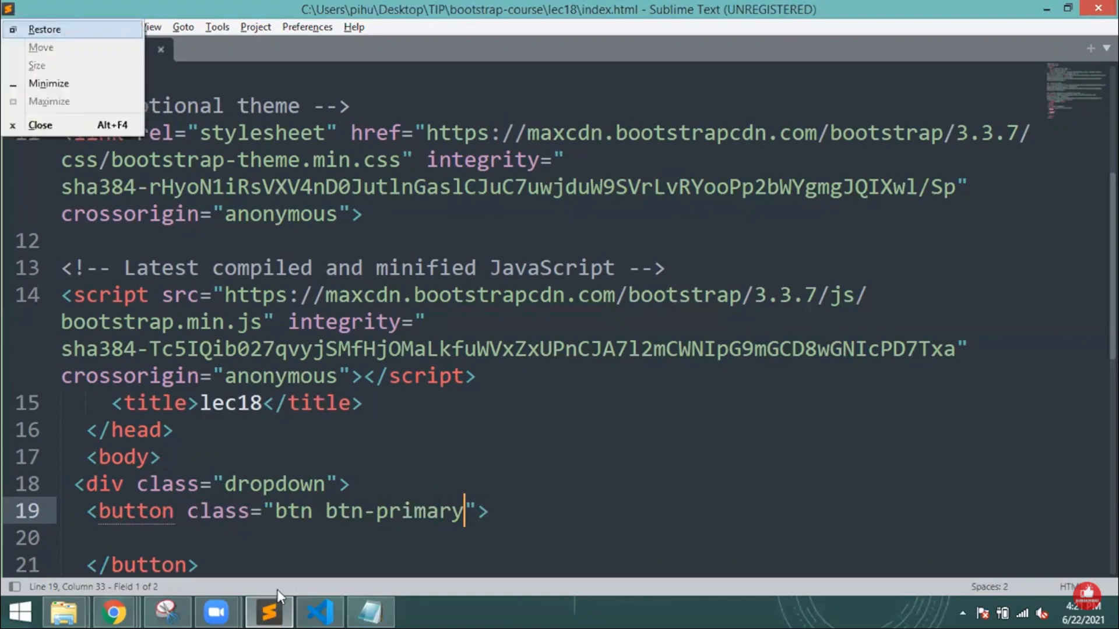
{"action": "type", "text": "dropdown-togg"}
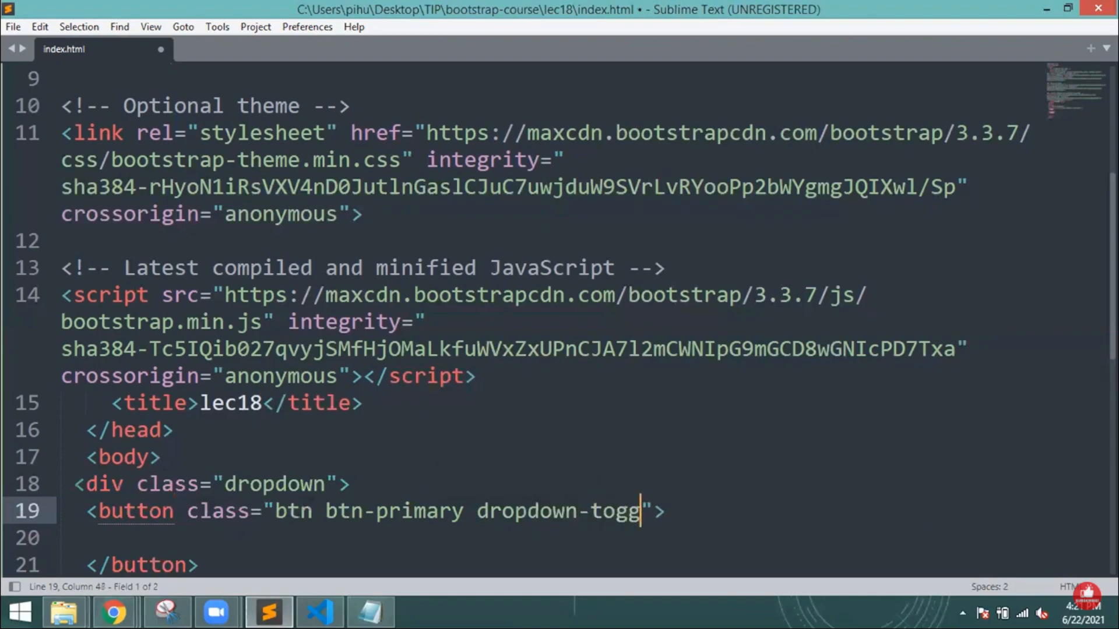
{"action": "type", "text": "le"}
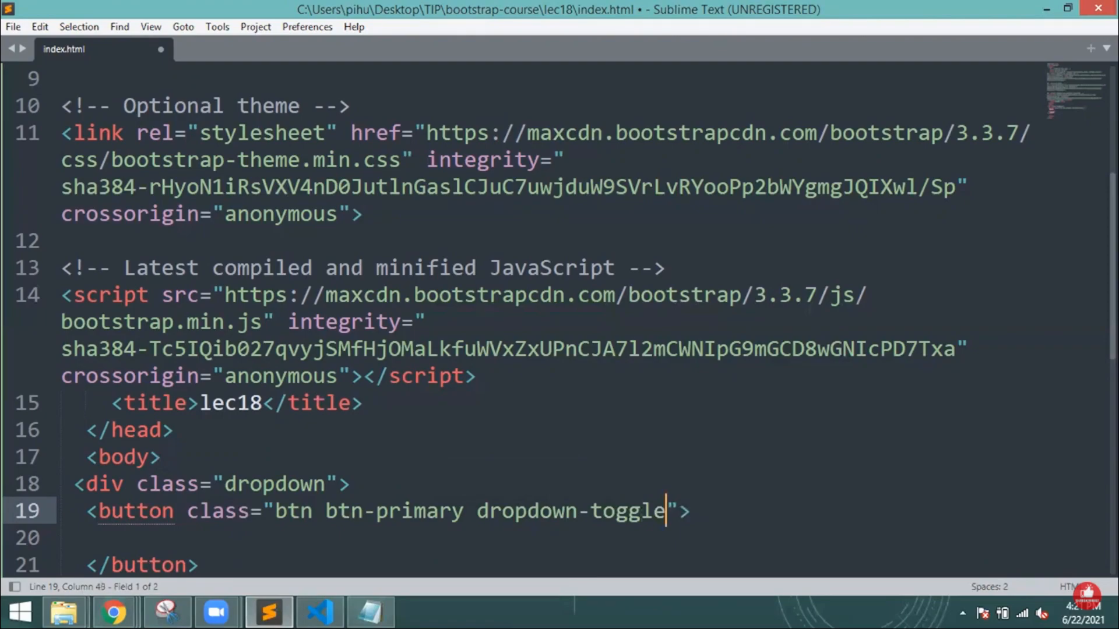
{"action": "key", "text": "ctrl+s"}
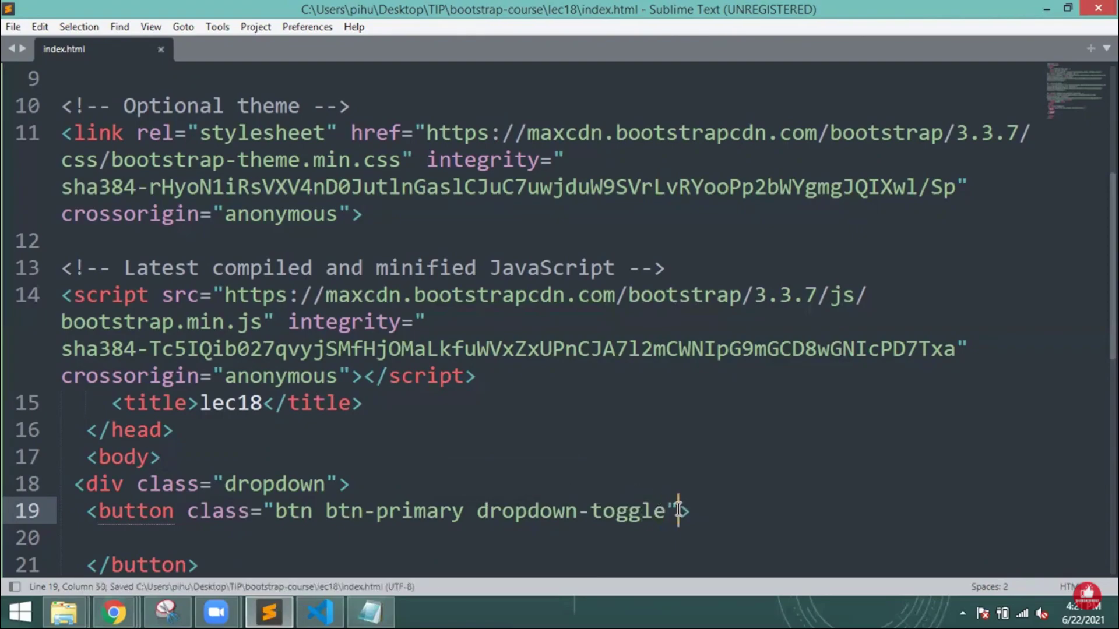
{"action": "type", "text": "type=\"button"}
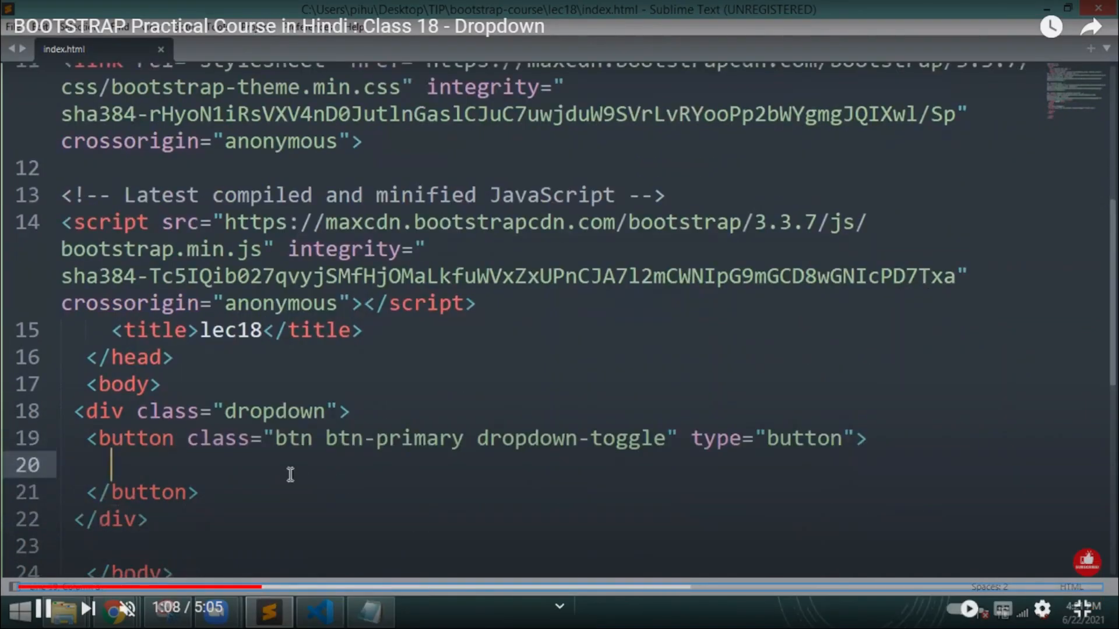
- Label the button 'Dropdown example', add a caret span, and start the dropdown-menu list
{"action": "type", "text": "Dropdown example"}
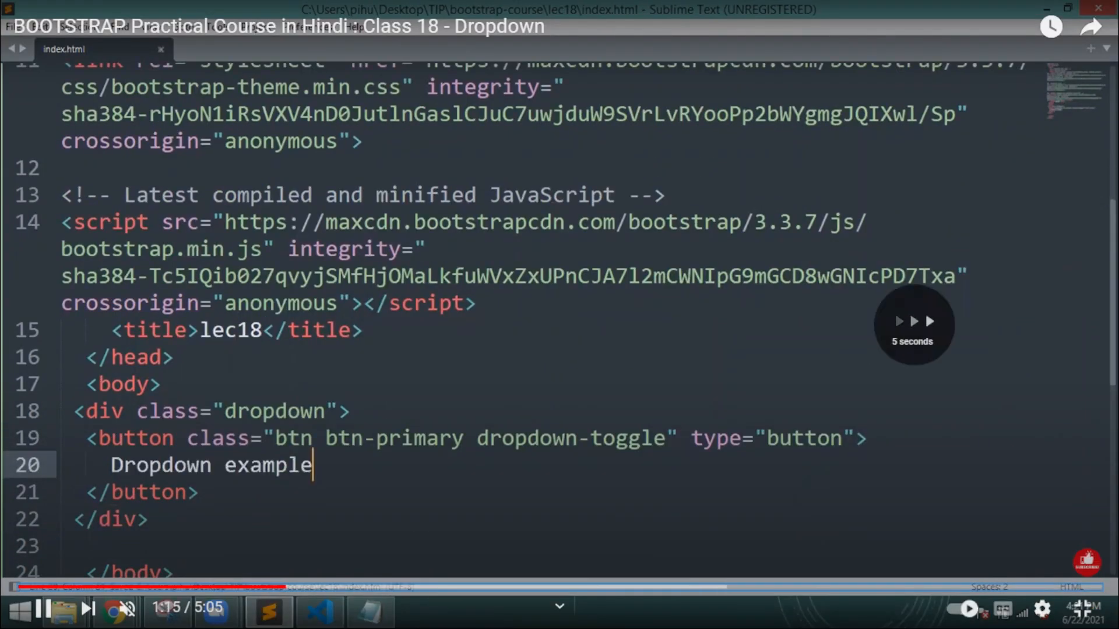
{"action": "type", "text": "<span cl"}
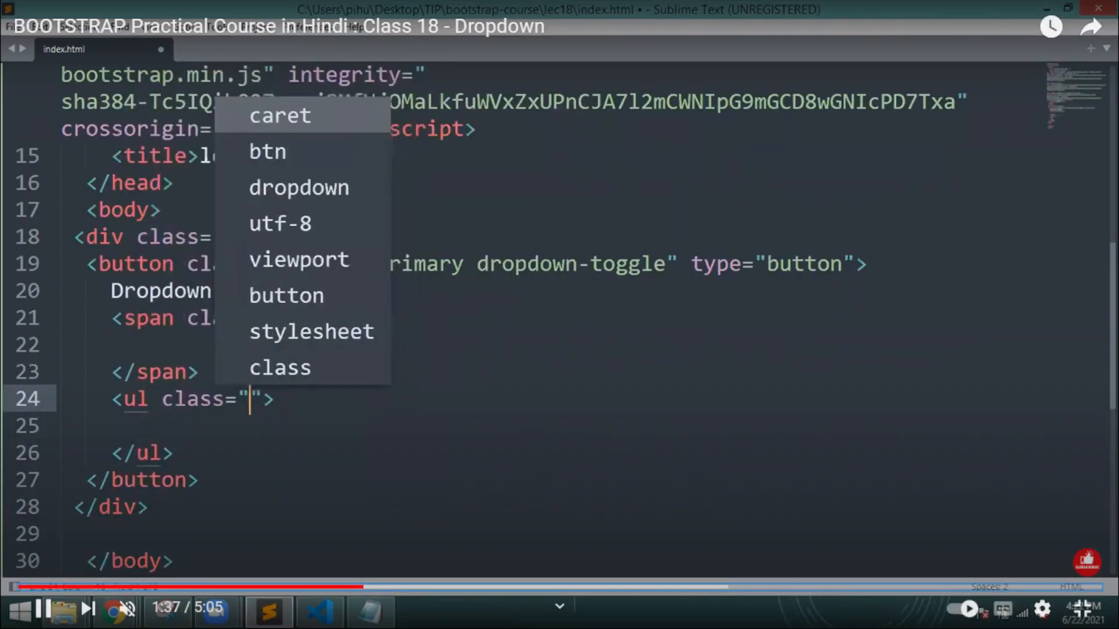
{"action": "type", "text": "dropdown-menu"}
{"action": "type", "text": "<a href=\"#\"></a>"}
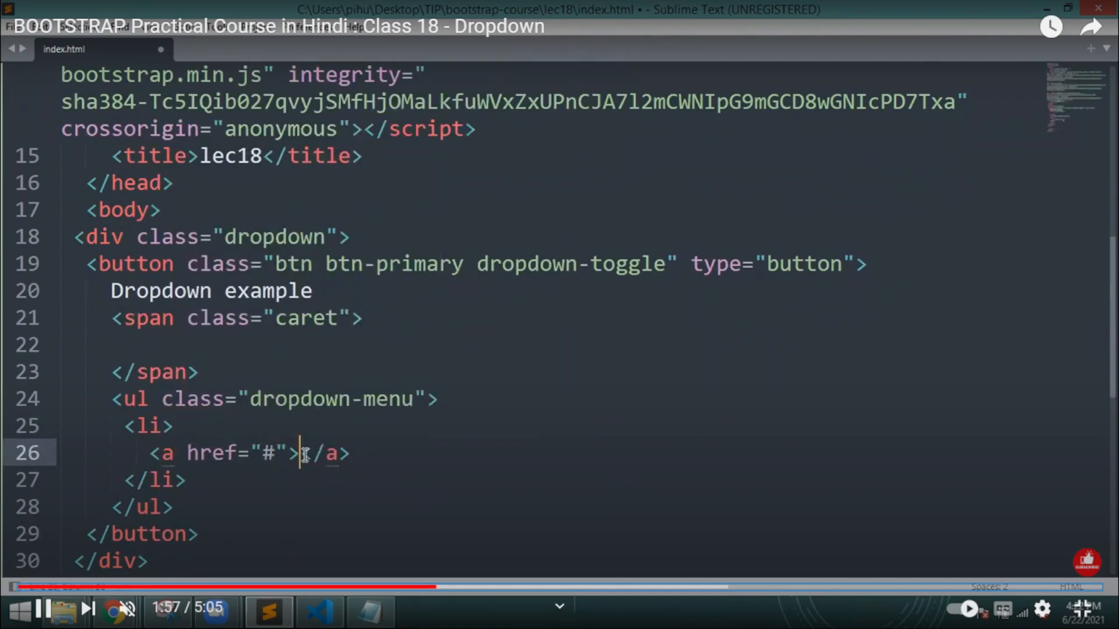
- Add HTML, CSS and Javascript link lines by copying, then preview the menu in Chrome
{"action": "type", "text": "HTML"}
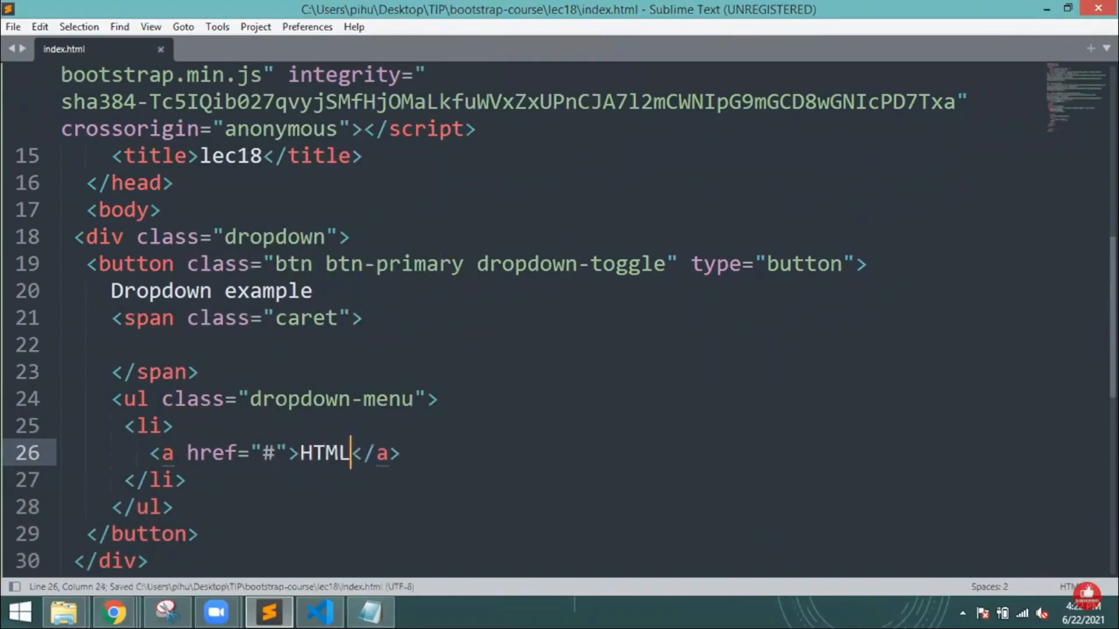
{"action": "double_click", "coordinate": [323, 454]}
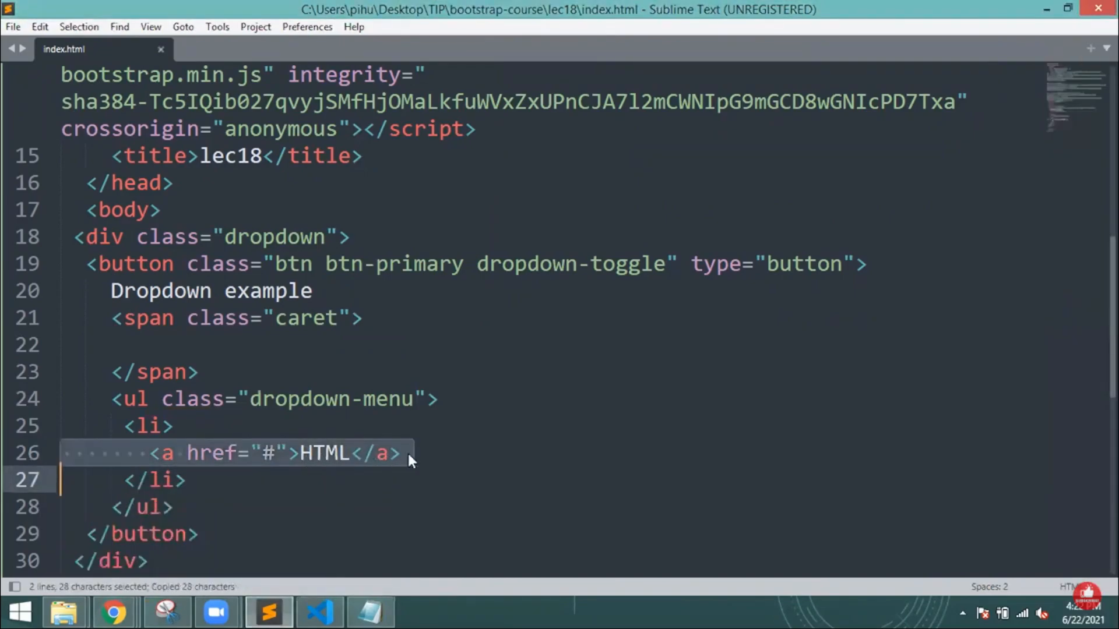
{"action": "key", "text": "ctrl+v"}
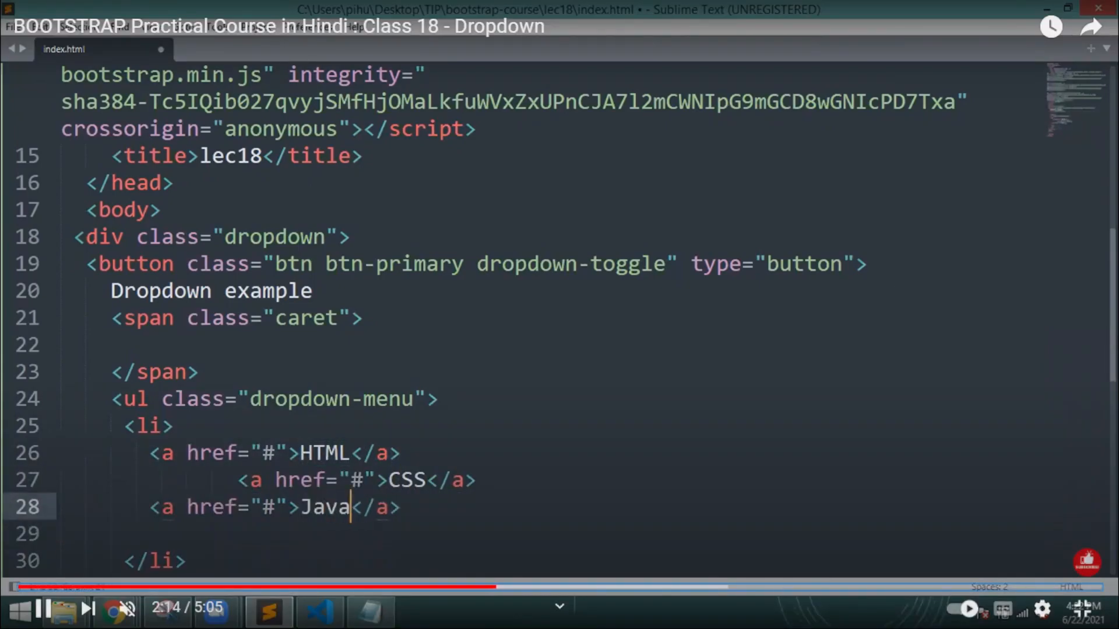
{"action": "type", "text": "script"}
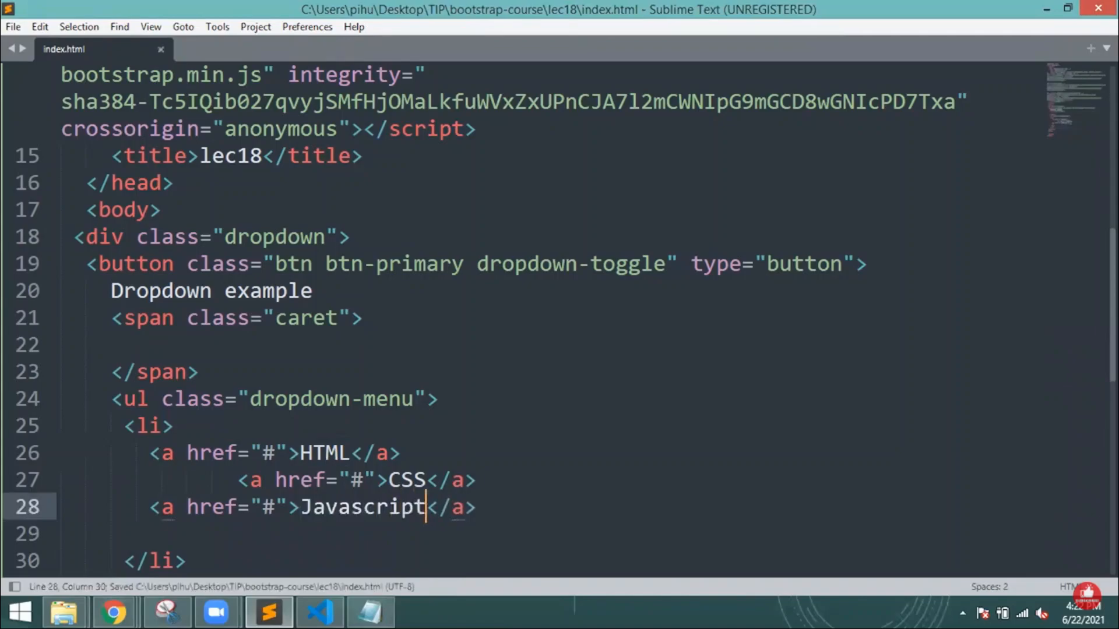
{"action": "left_click", "coordinate": [114, 612]}
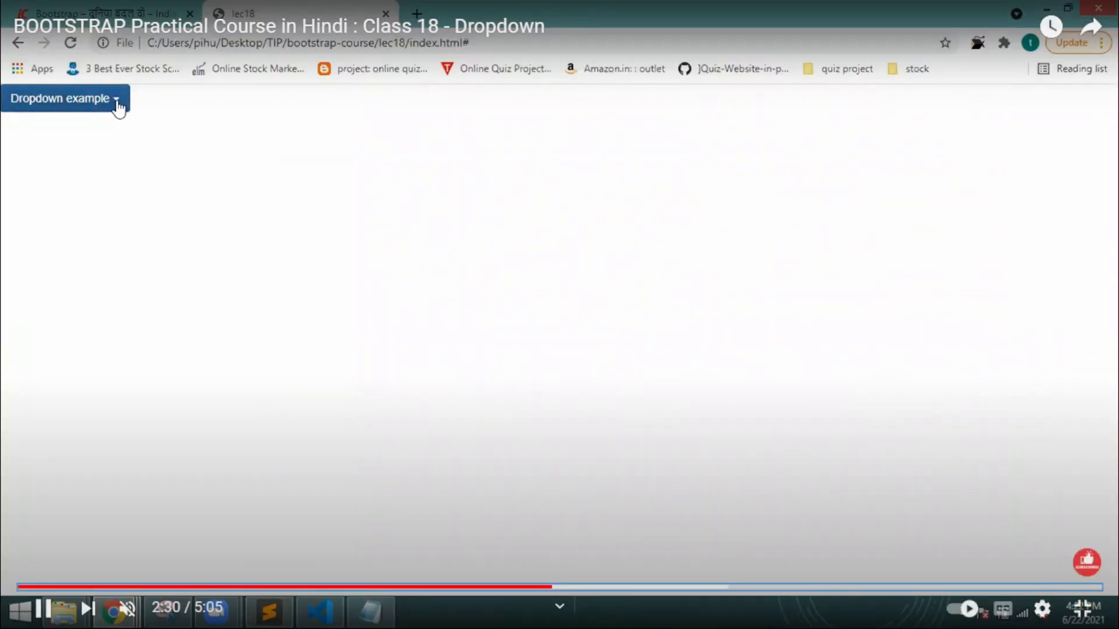
{"action": "left_click", "coordinate": [270, 611]}
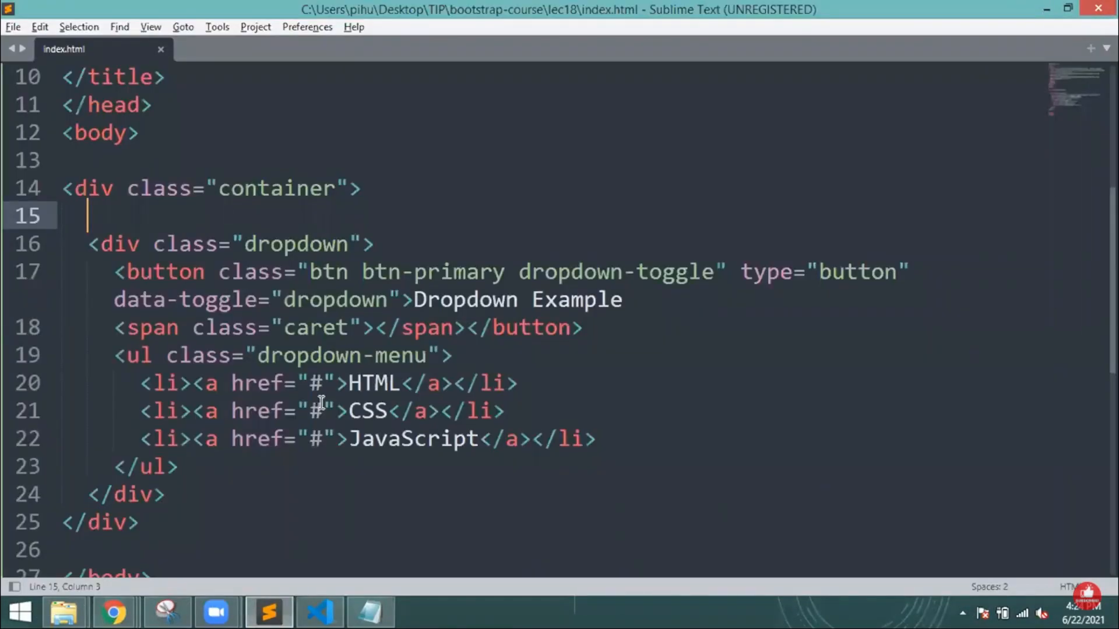
{"action": "mouse_move", "coordinate": [284, 244]}
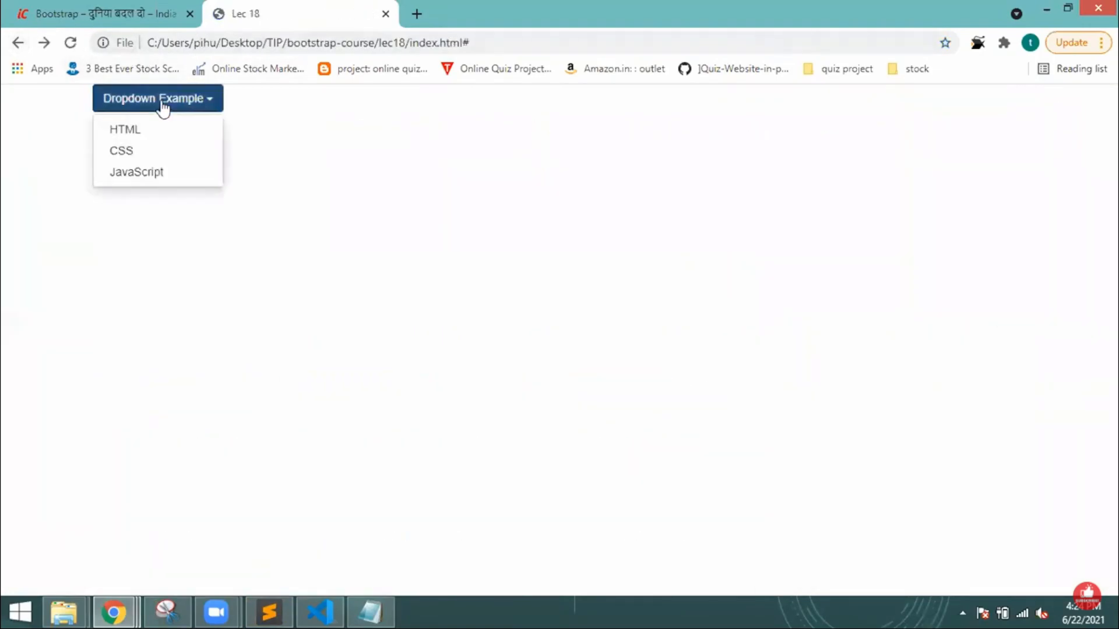
- Open the Dropdown Example menu in Chrome to check its HTML, CSS, JavaScript items, then close it
{"action": "left_click", "coordinate": [268, 611]}
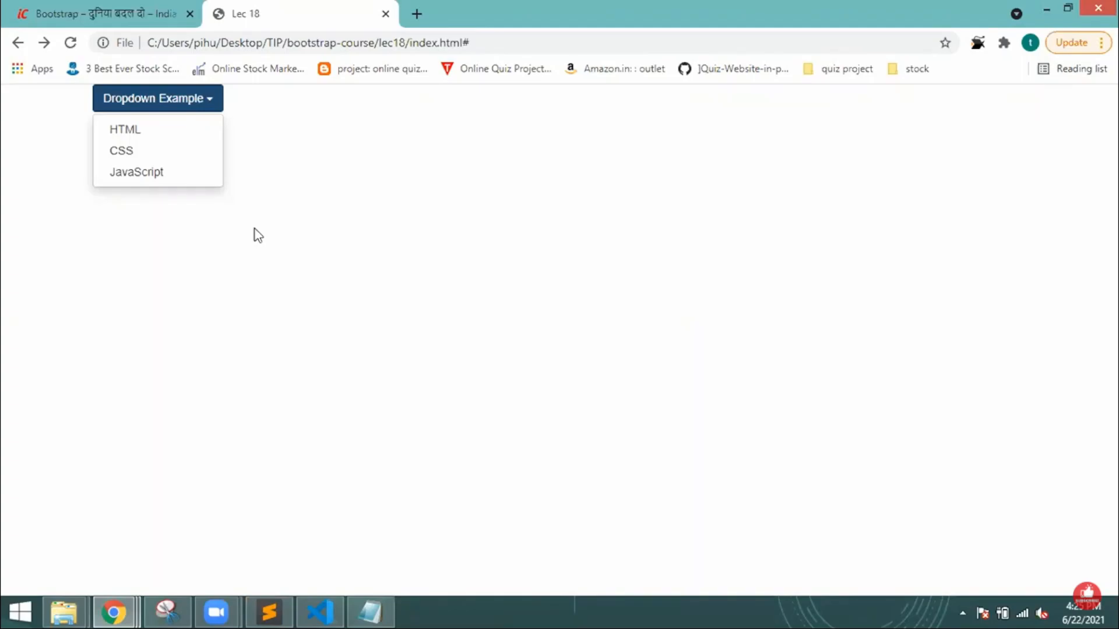
{"action": "left_click", "coordinate": [268, 612]}
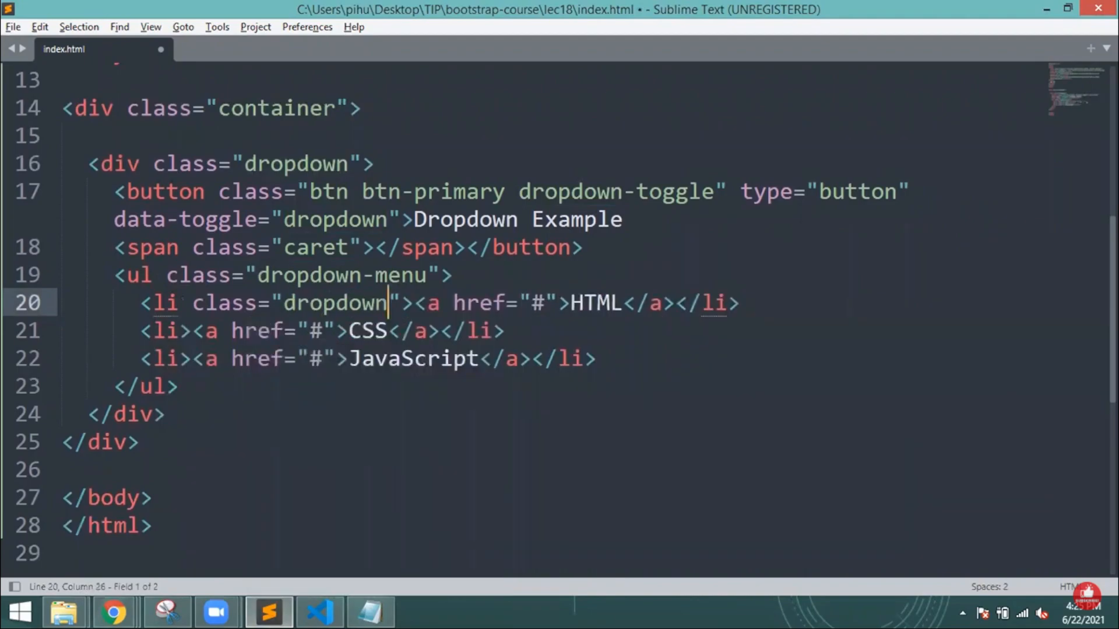
- Complete the HTML item's class as 'dropdown-header' and switch to the browser
{"action": "type", "text": "-header"}
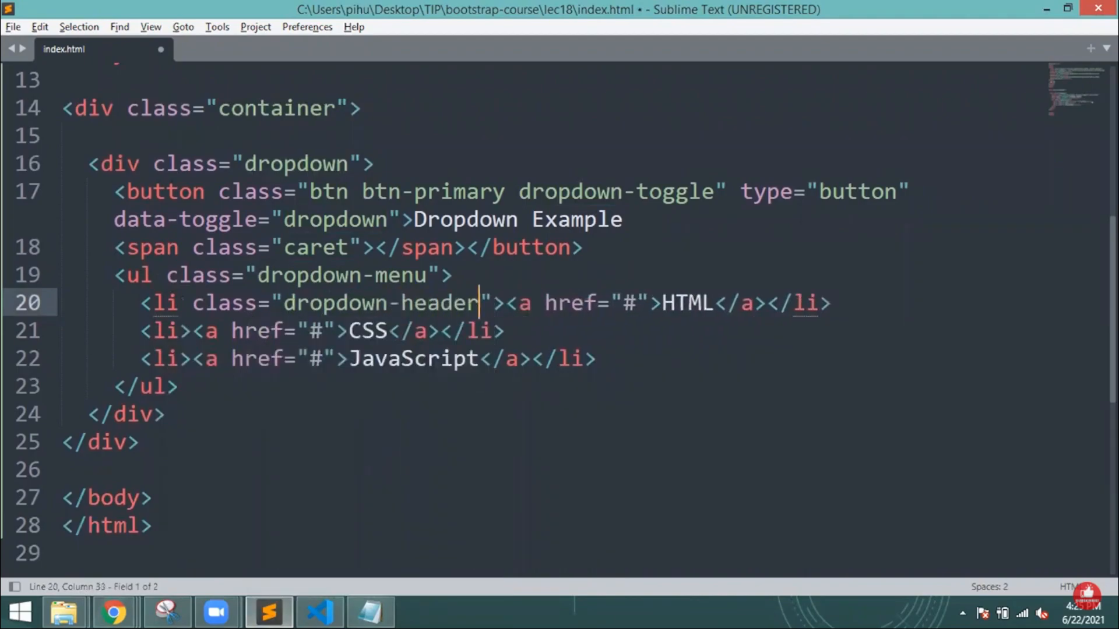
{"action": "left_click", "coordinate": [114, 612]}
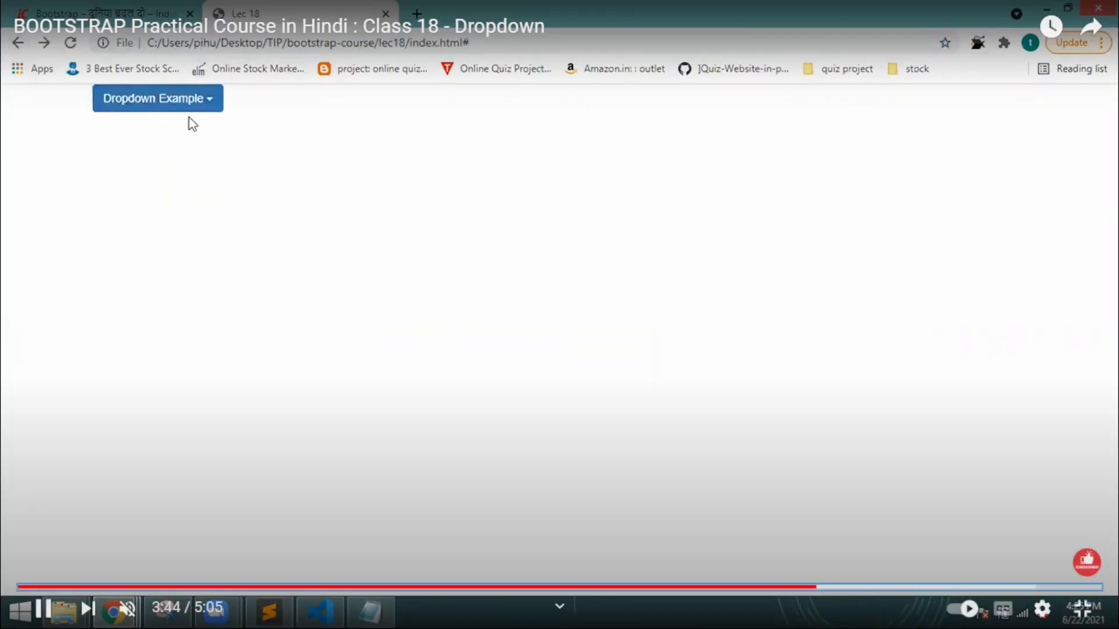
- Reopen the Dropdown Example menu and try selecting the disabled JavaScript item
{"action": "left_click", "coordinate": [152, 98]}
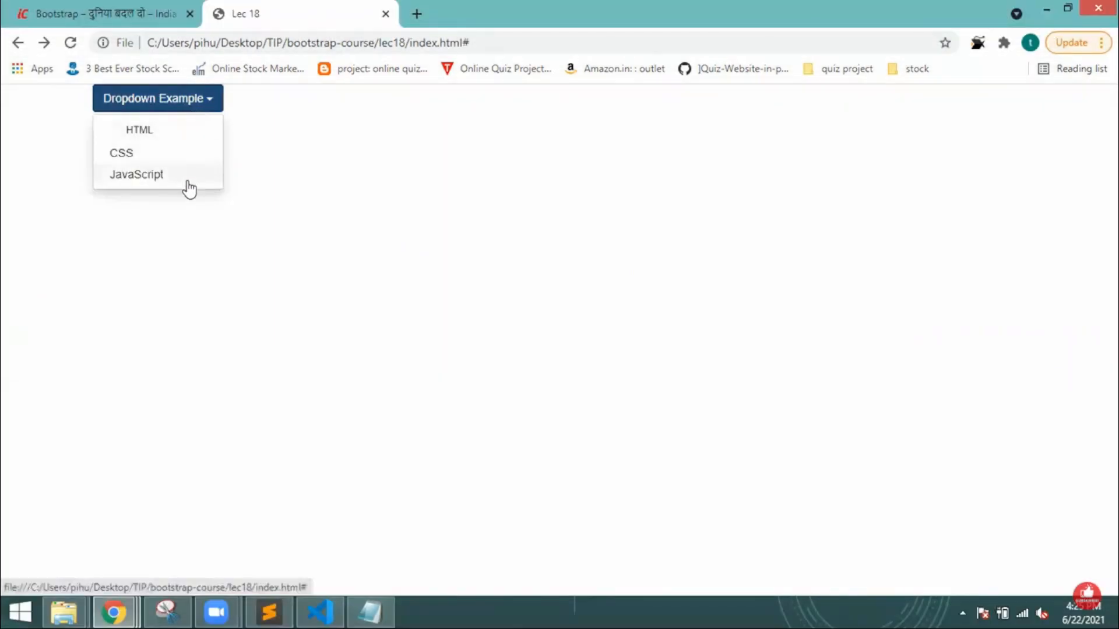
{"action": "left_click", "coordinate": [268, 612]}
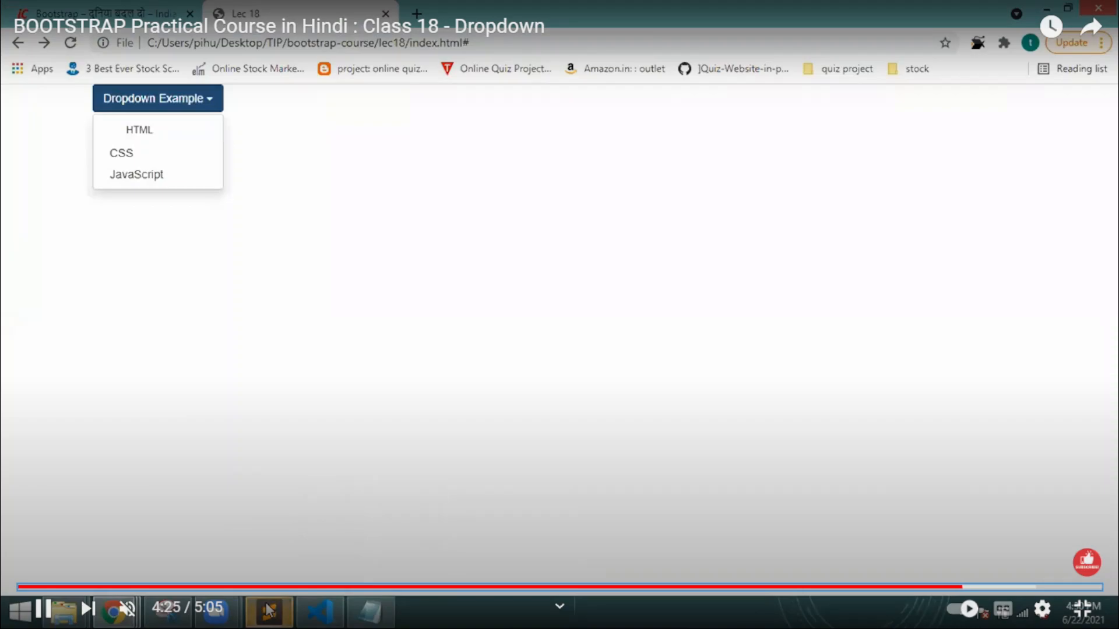
{"action": "mouse_move", "coordinate": [121, 152]}
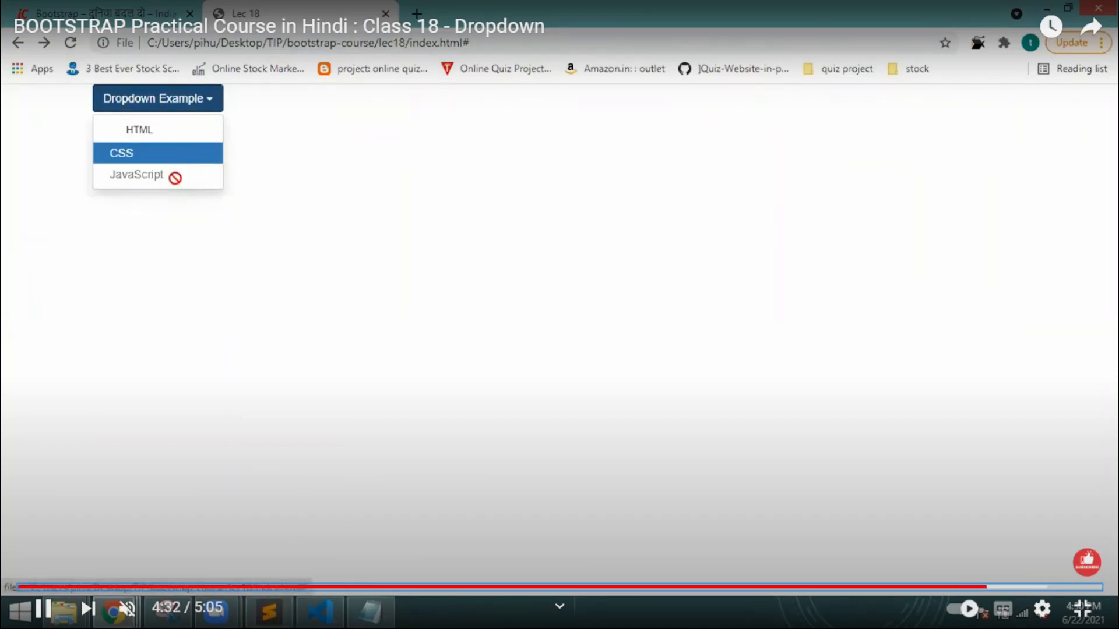